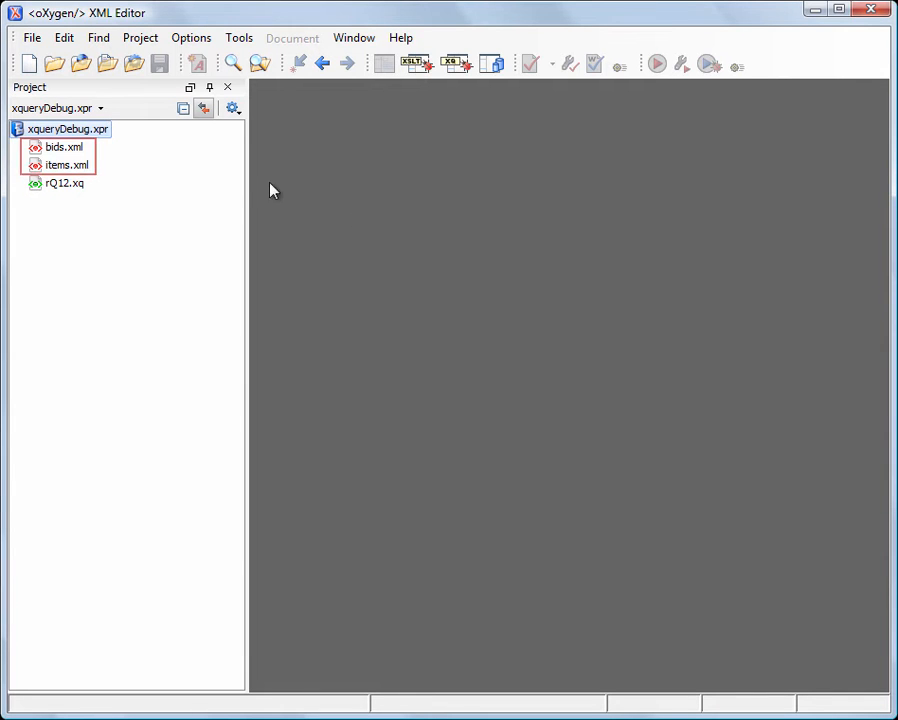
- Select items.xml and rQ12.xq in the Project view and open all selected files
{"action": "left_click", "coordinate": [68, 164]}
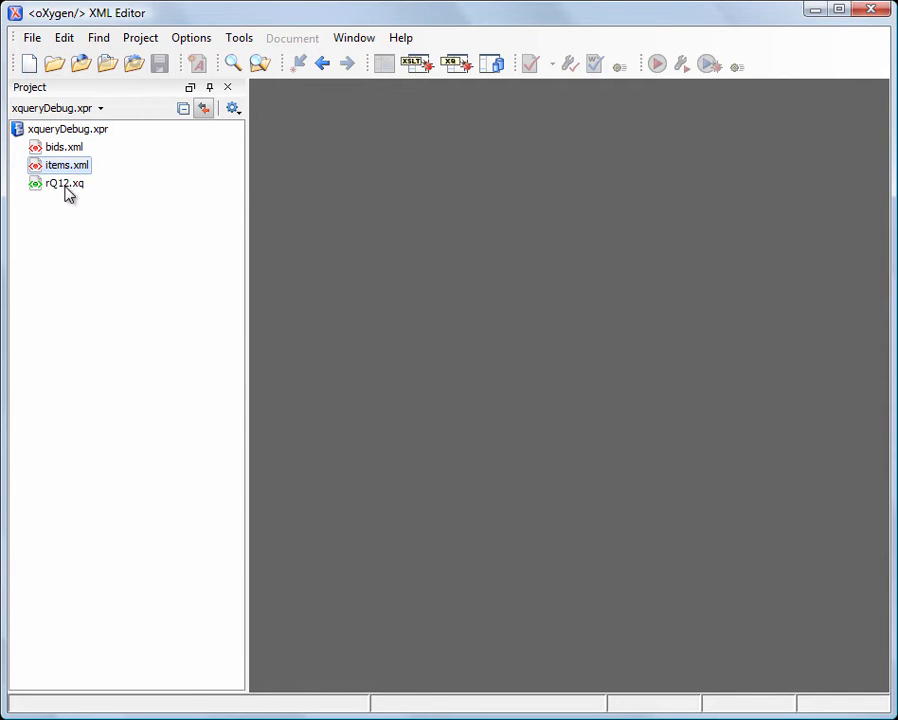
{"action": "right_click", "coordinate": [64, 184]}
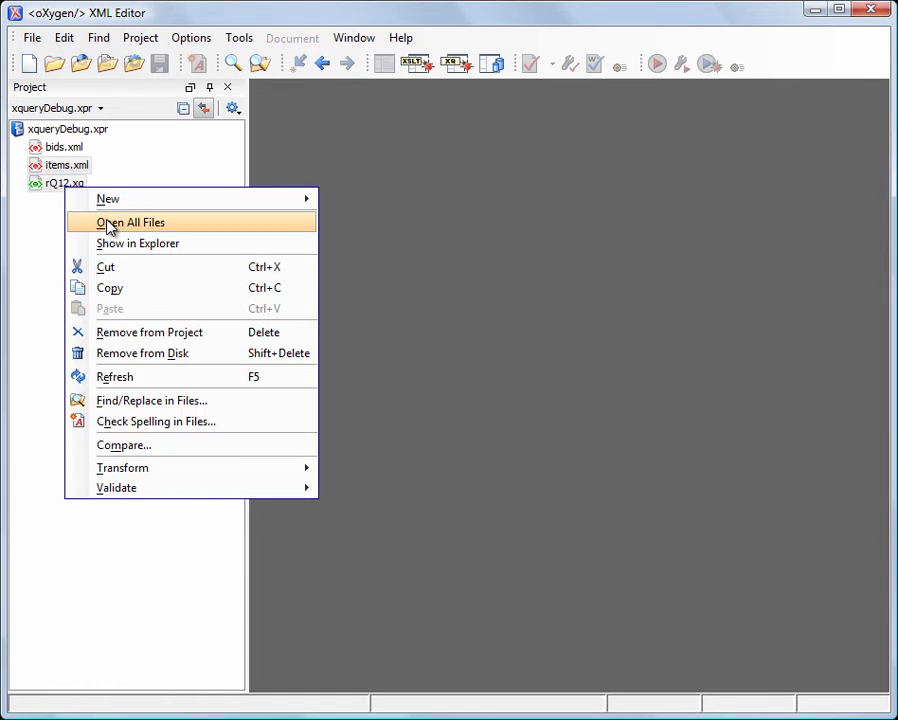
{"action": "left_click", "coordinate": [128, 222]}
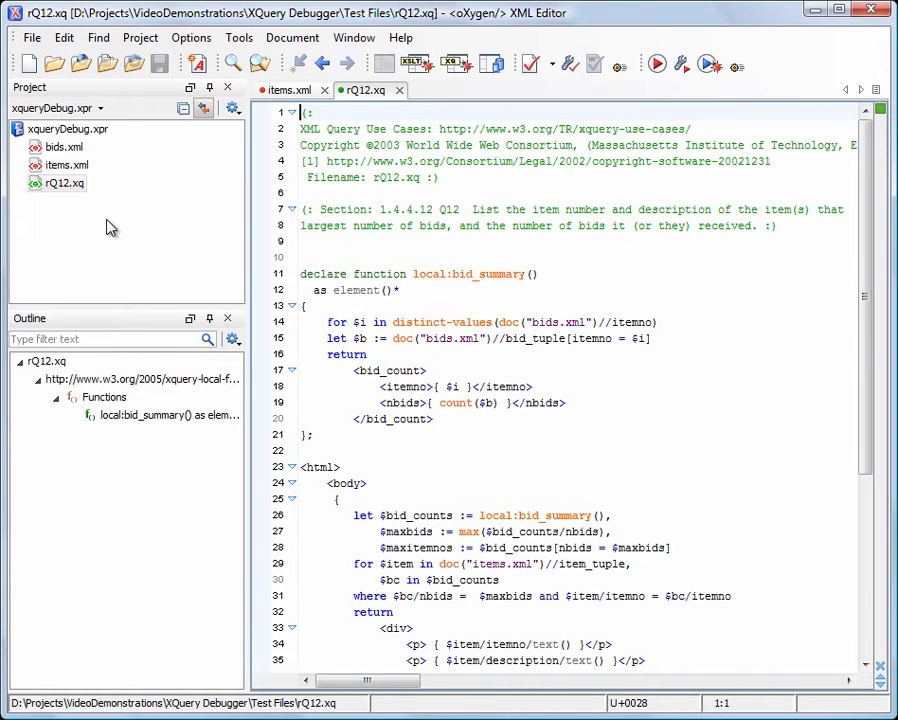
{"action": "mouse_move", "coordinate": [218, 210]}
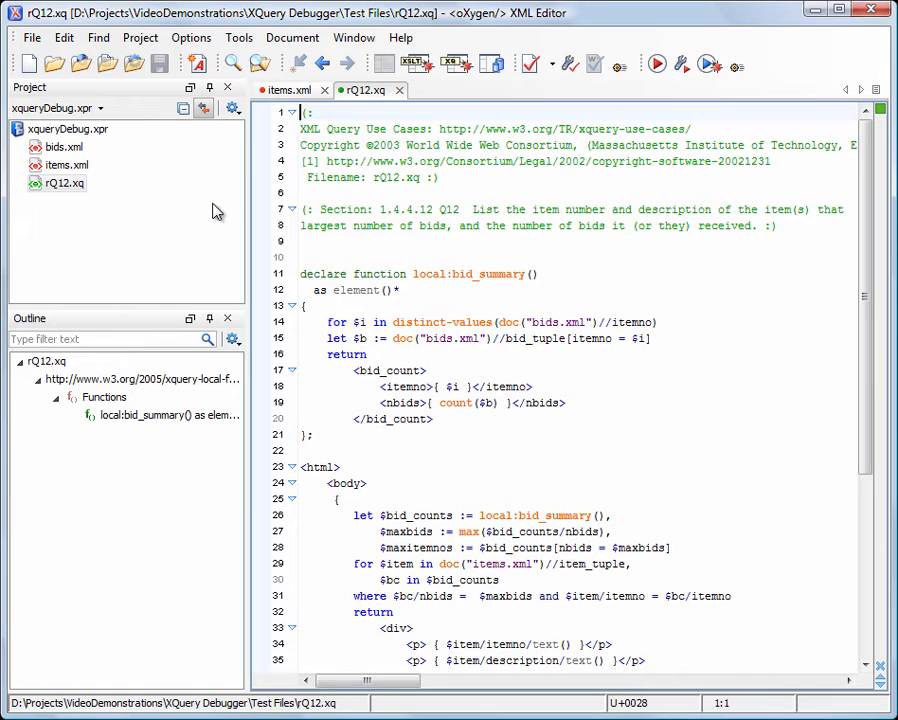
- Create a new XQuery transformation scenario rQ12 and launch it in the debugger against items.xml
{"action": "left_click", "coordinate": [684, 64]}
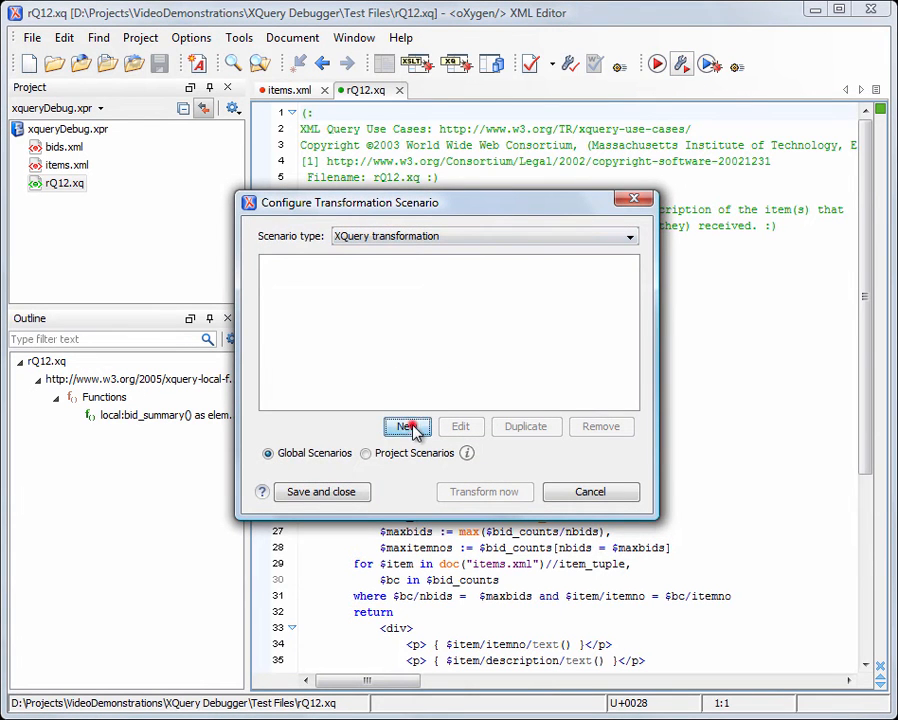
{"action": "left_click", "coordinate": [408, 428]}
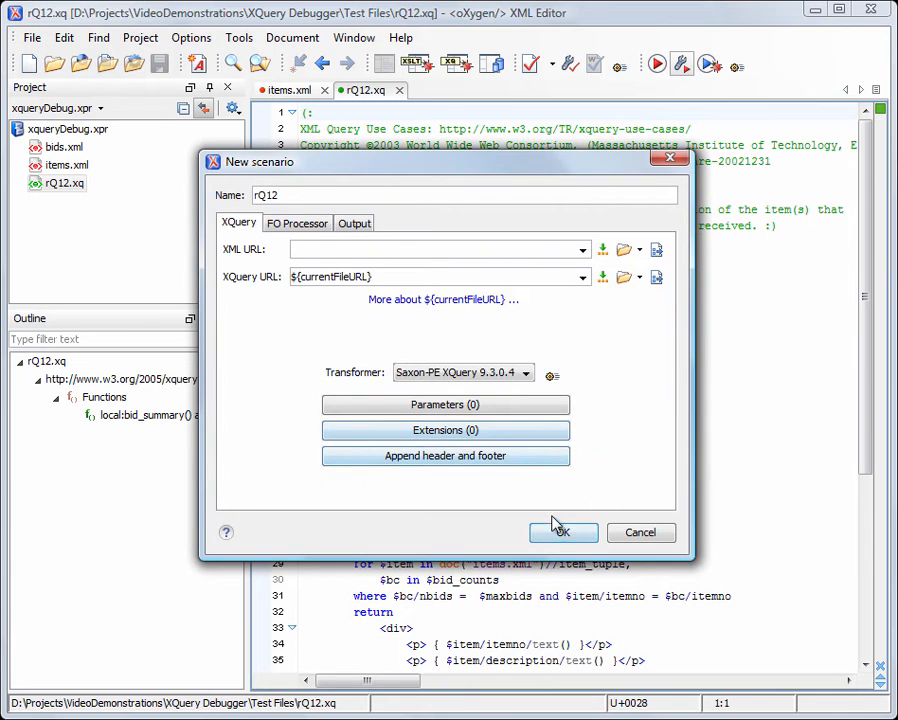
{"action": "left_click", "coordinate": [564, 532]}
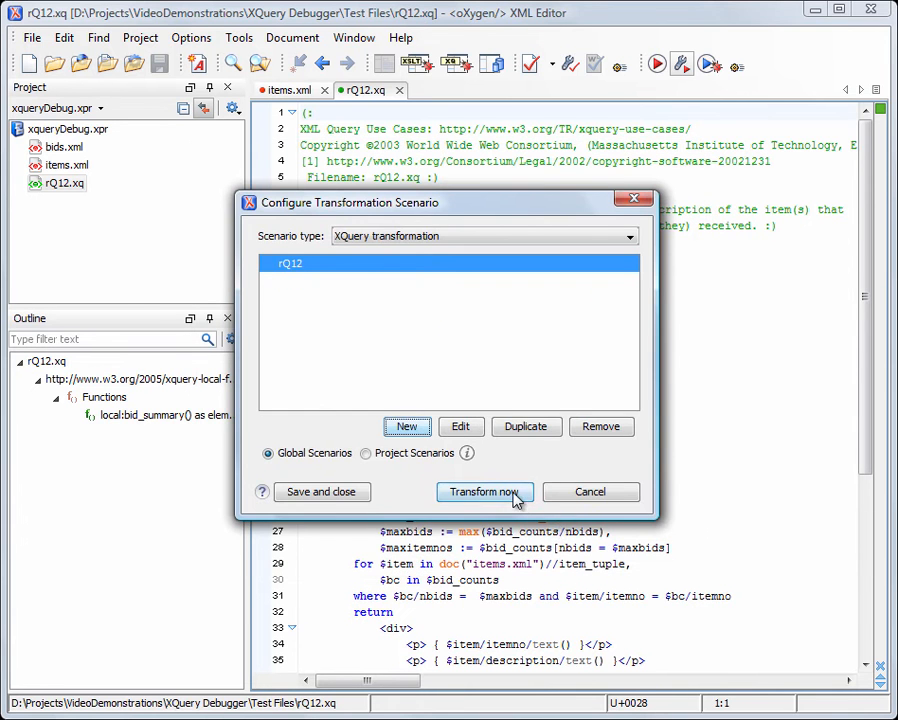
{"action": "left_click", "coordinate": [484, 492]}
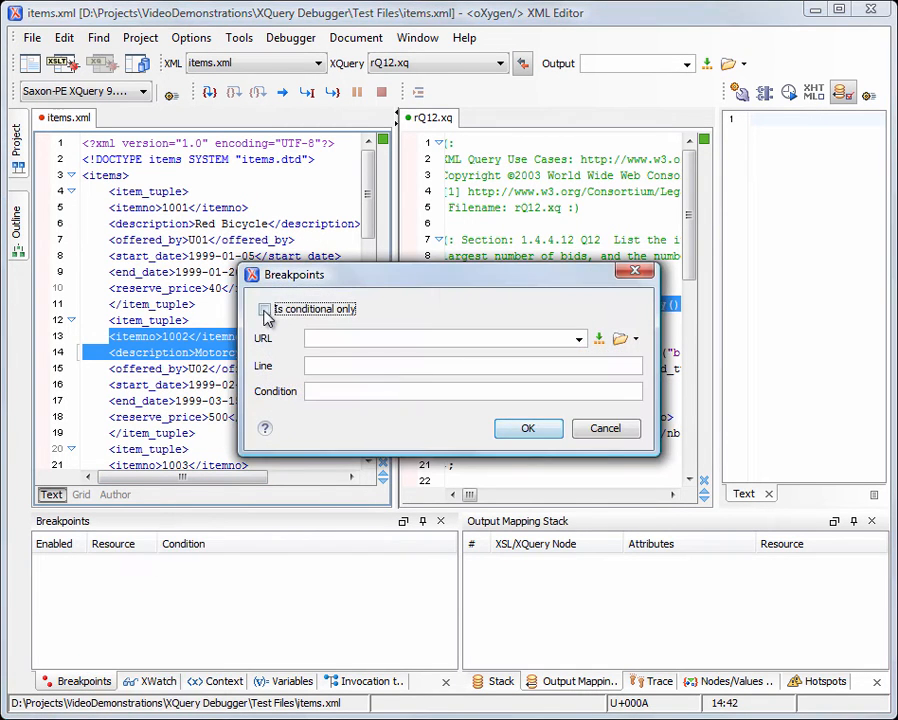
- Make the breakpoint conditional on $i=1002 and run the query until it pauses at line 15
{"action": "left_click", "coordinate": [264, 308]}
{"action": "type", "text": "$i=1002"}
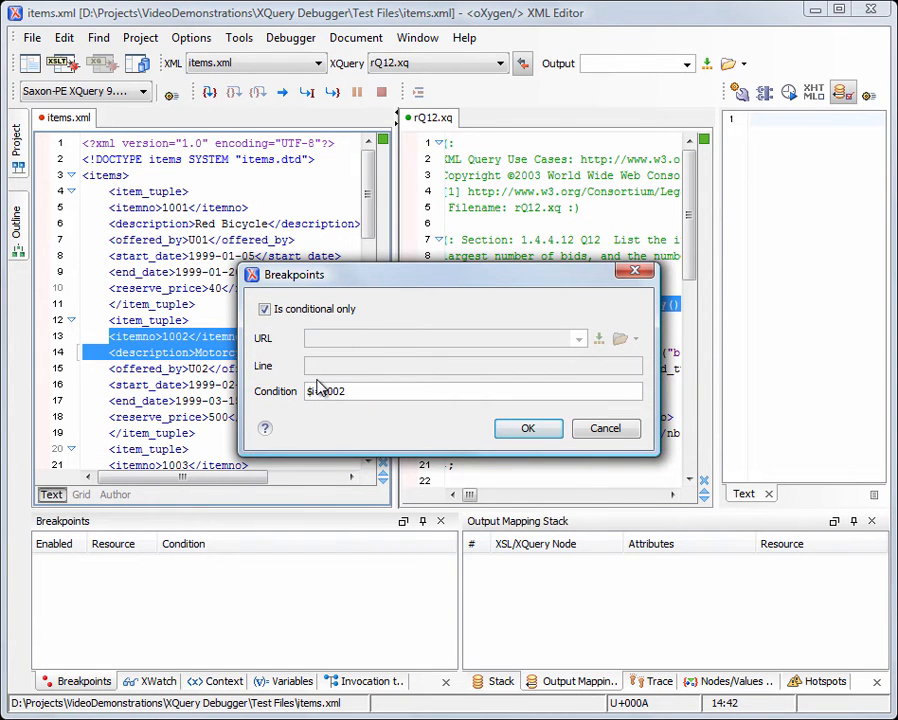
{"action": "left_click", "coordinate": [528, 428]}
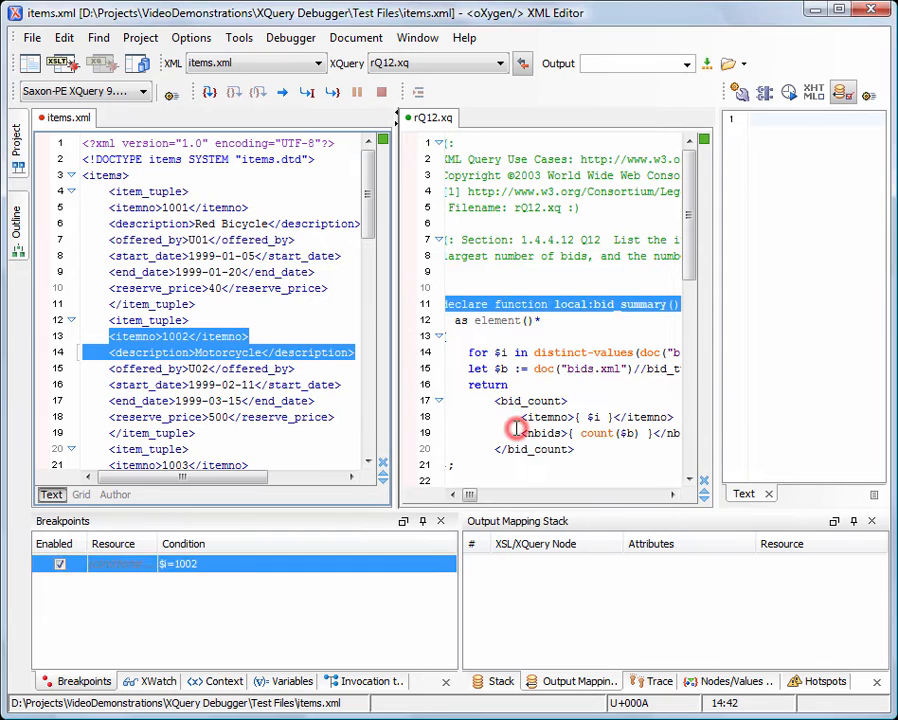
{"action": "left_click", "coordinate": [284, 92]}
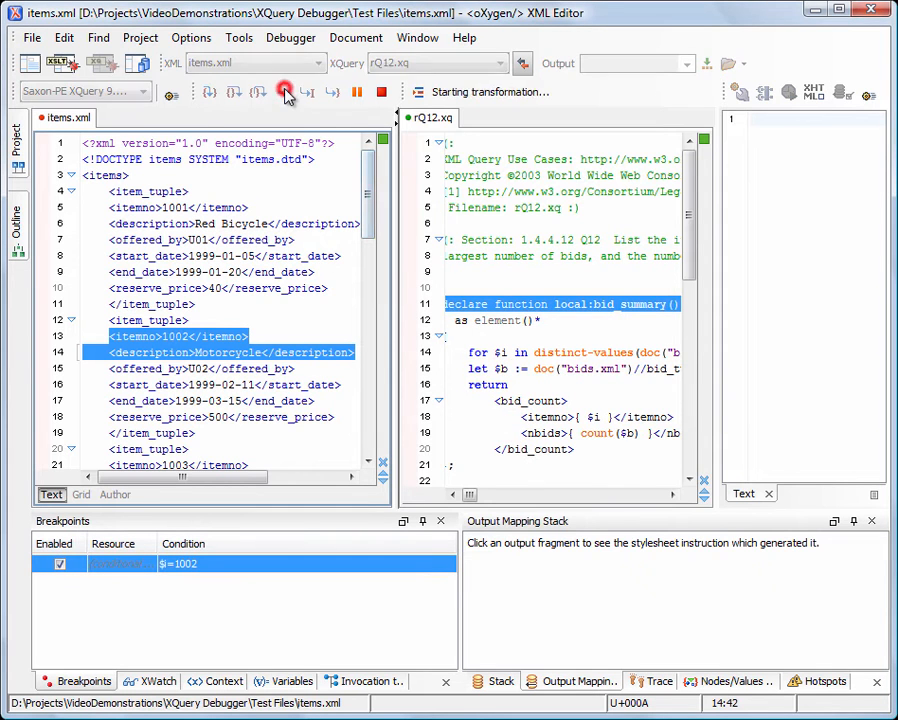
{"action": "left_click", "coordinate": [284, 92]}
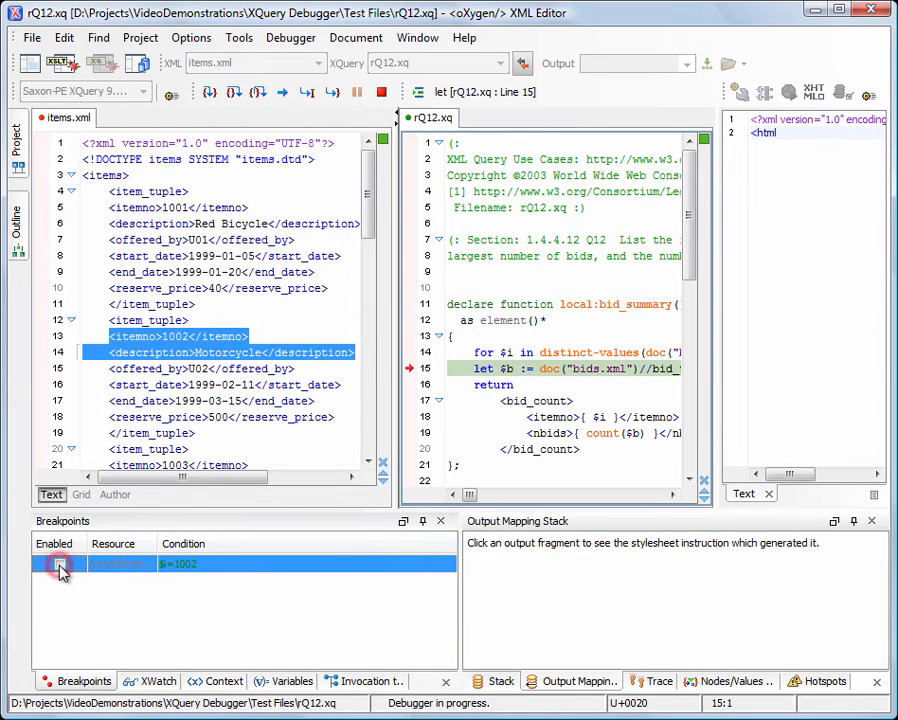
- Disable the breakpoint, step to line 17 and inspect $i=1002 and the bid_tuple nodes in $b
{"action": "left_click", "coordinate": [500, 680]}
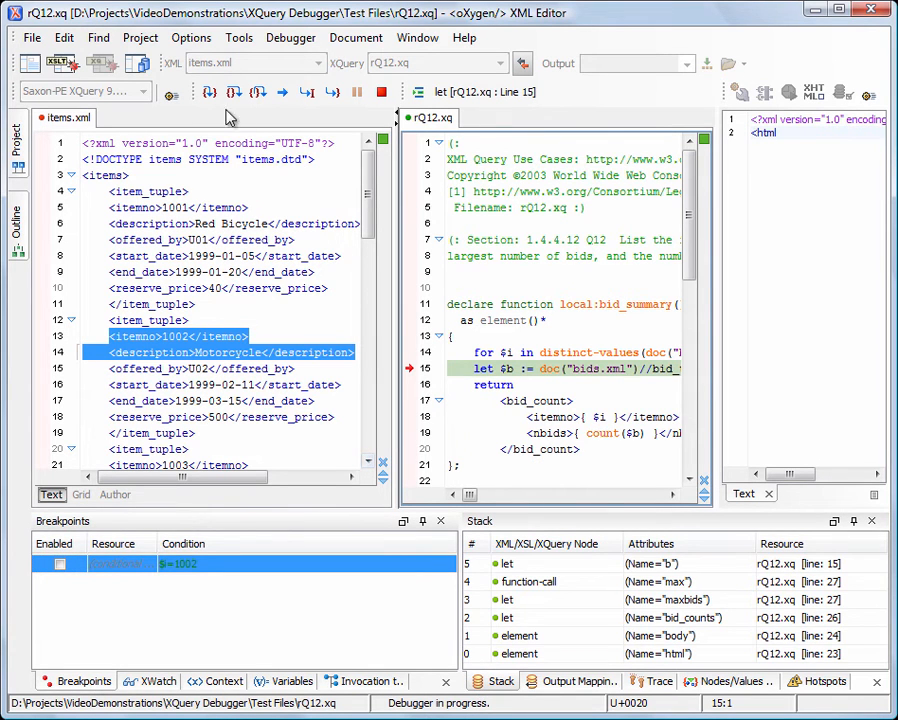
{"action": "left_click", "coordinate": [210, 94]}
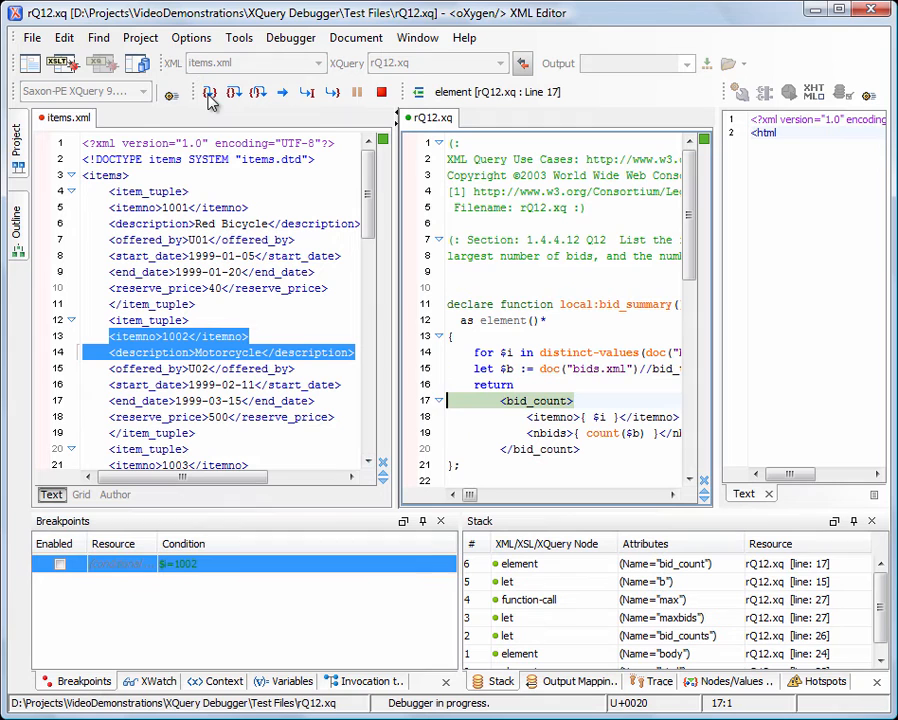
{"action": "left_click", "coordinate": [284, 680]}
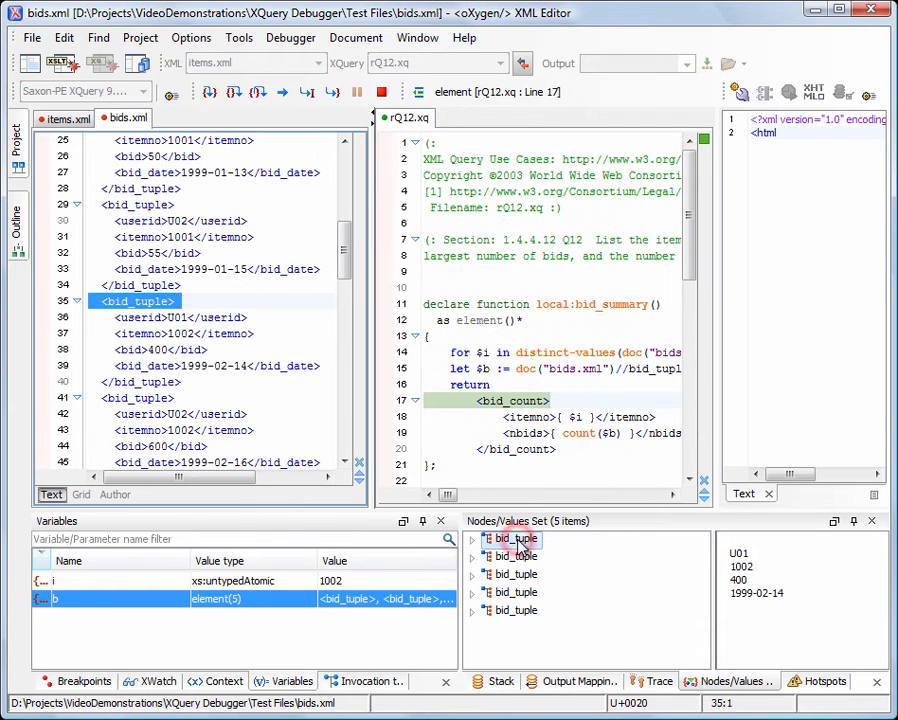
{"action": "left_click", "coordinate": [516, 556]}
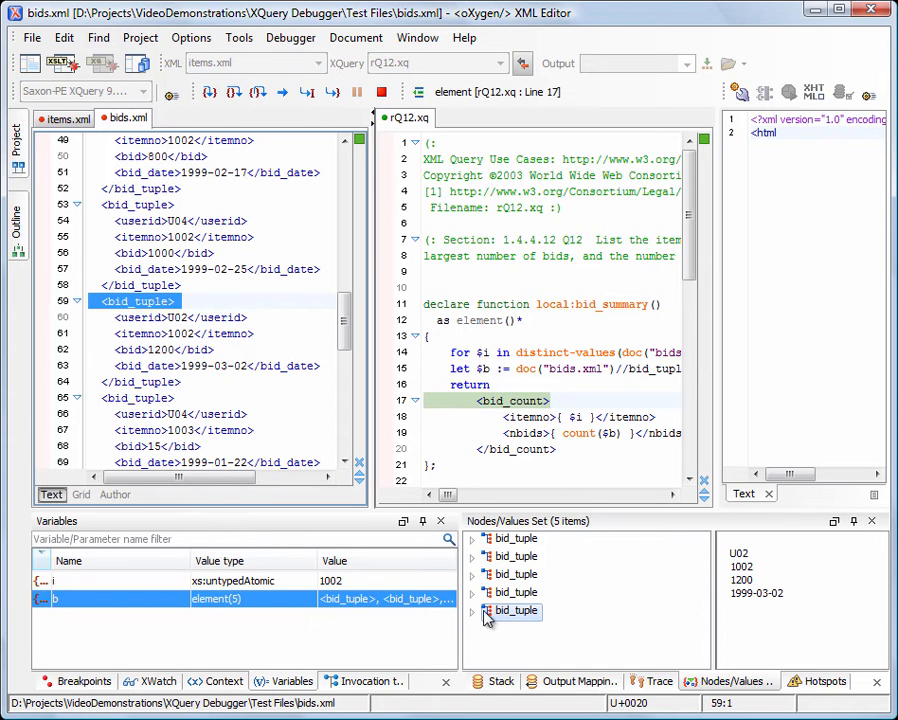
{"action": "left_click", "coordinate": [156, 680]}
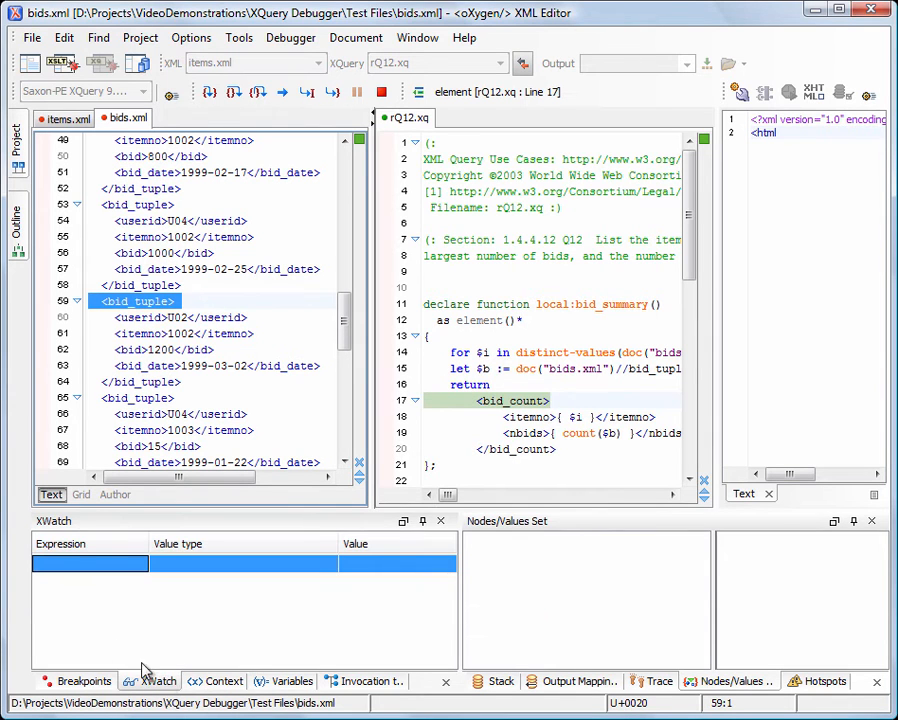
- Add the watch expression count($b), which evaluates to 5
{"action": "left_click", "coordinate": [90, 562]}
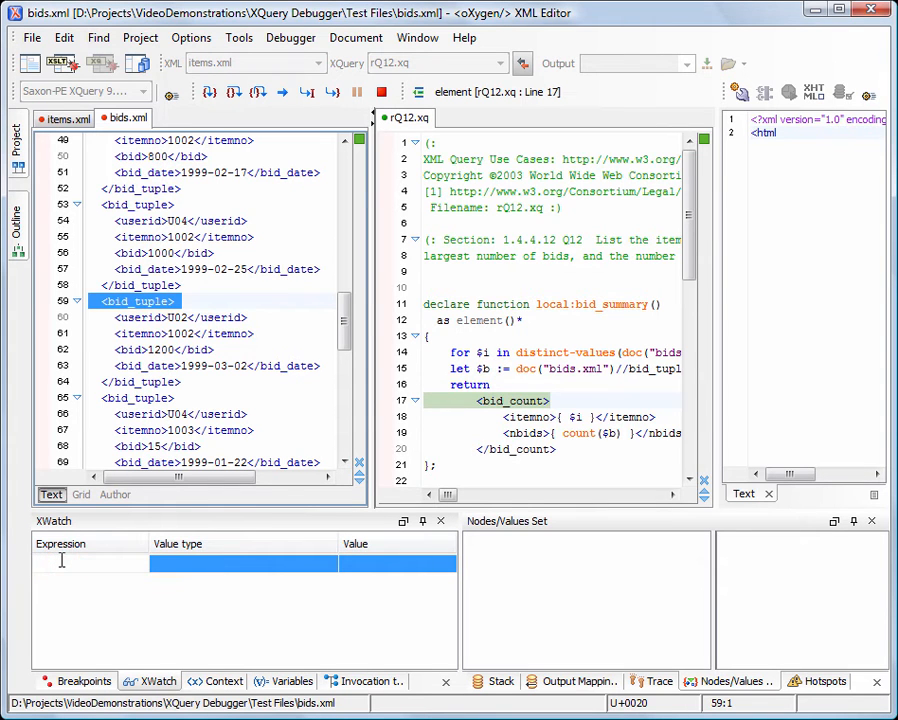
{"action": "type", "text": "count"}
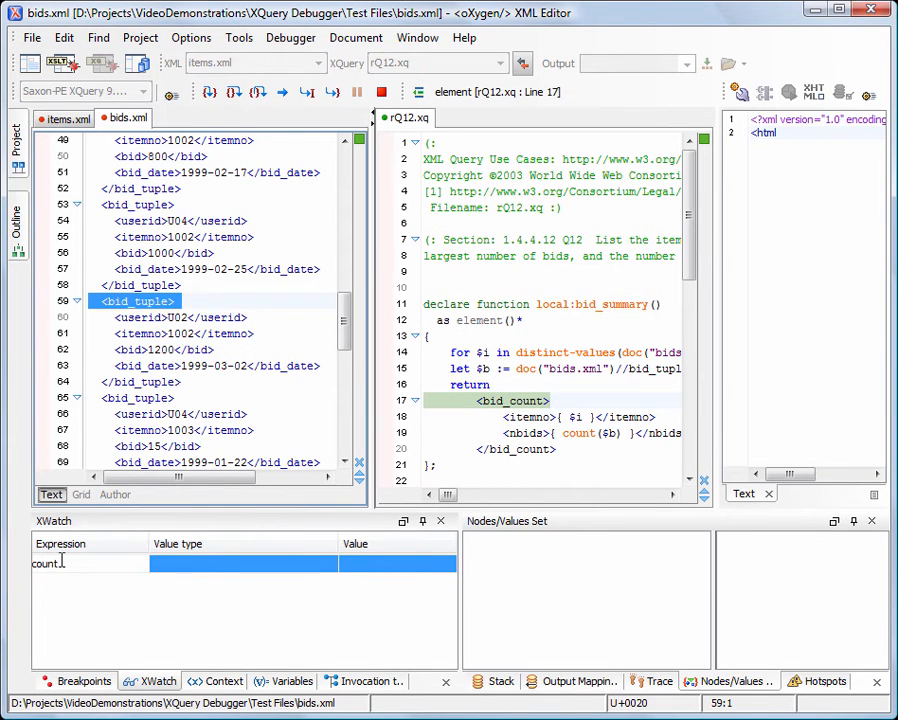
{"action": "type", "text": "("}
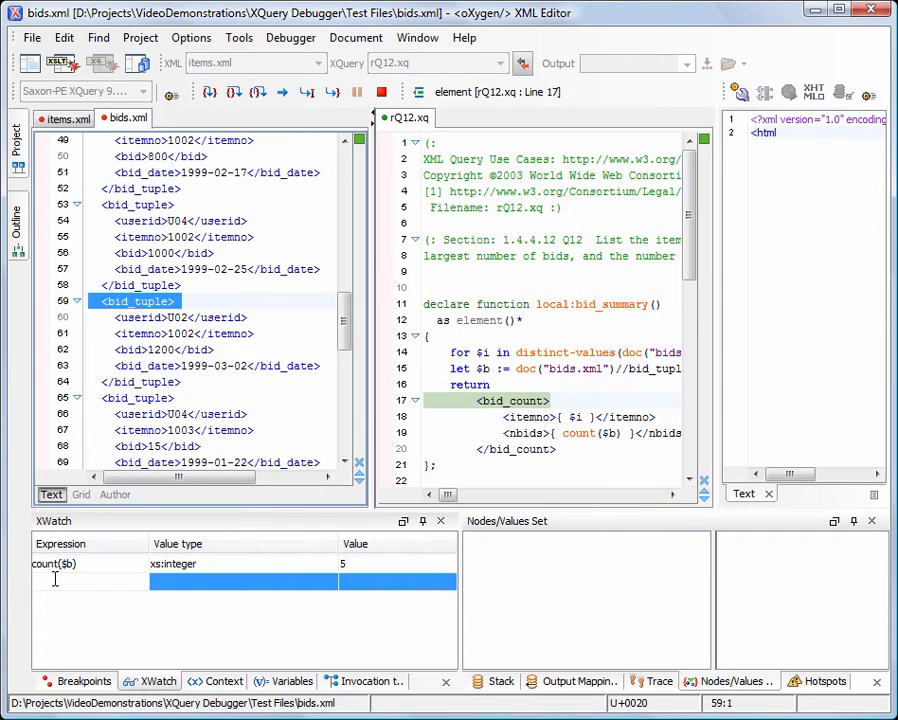
{"action": "type", "text": "$b/bid_date"}
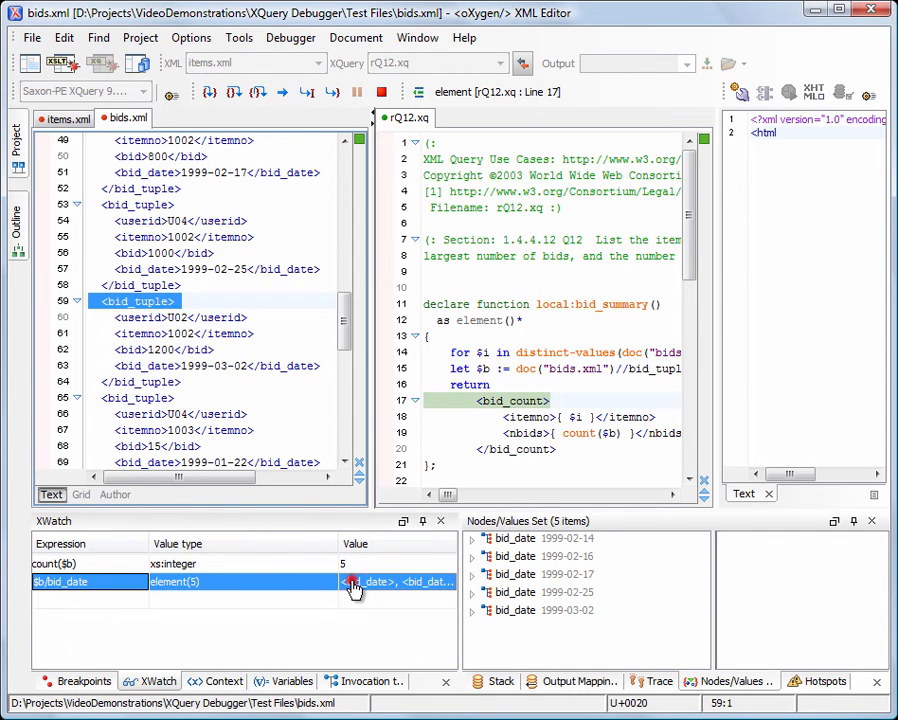
- Browse the five bid_date nodes in $bid_date and run on to line 34
{"action": "left_click", "coordinate": [516, 540]}
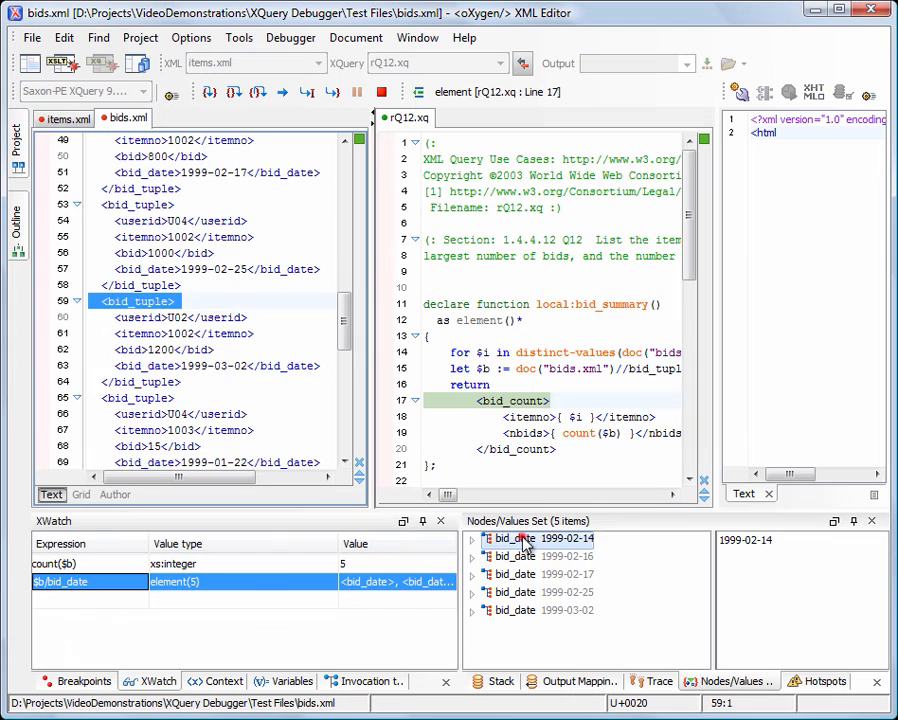
{"action": "left_click", "coordinate": [516, 556]}
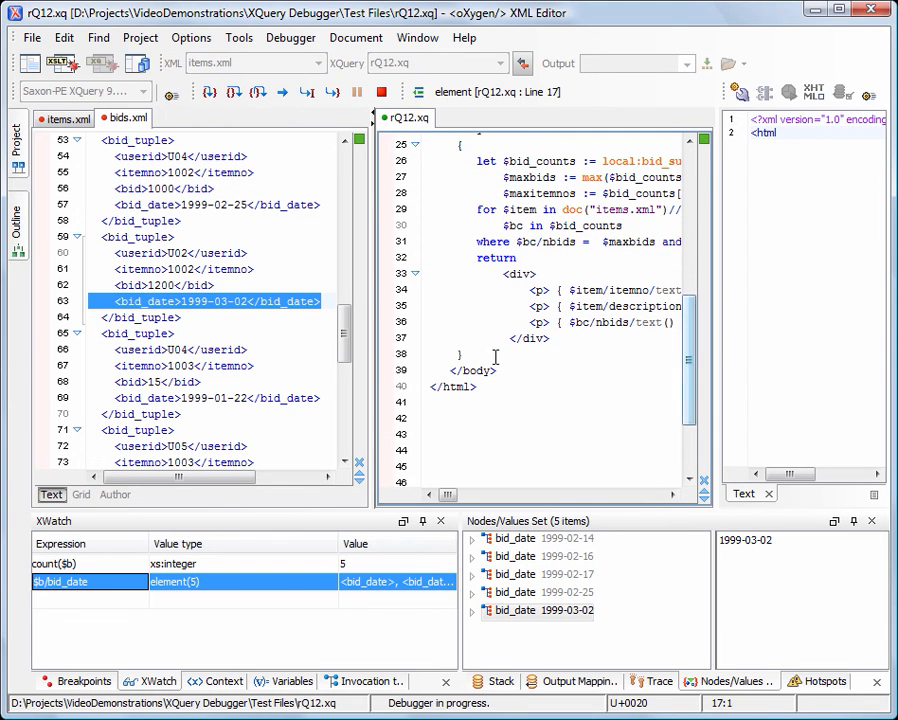
{"action": "left_click", "coordinate": [388, 290]}
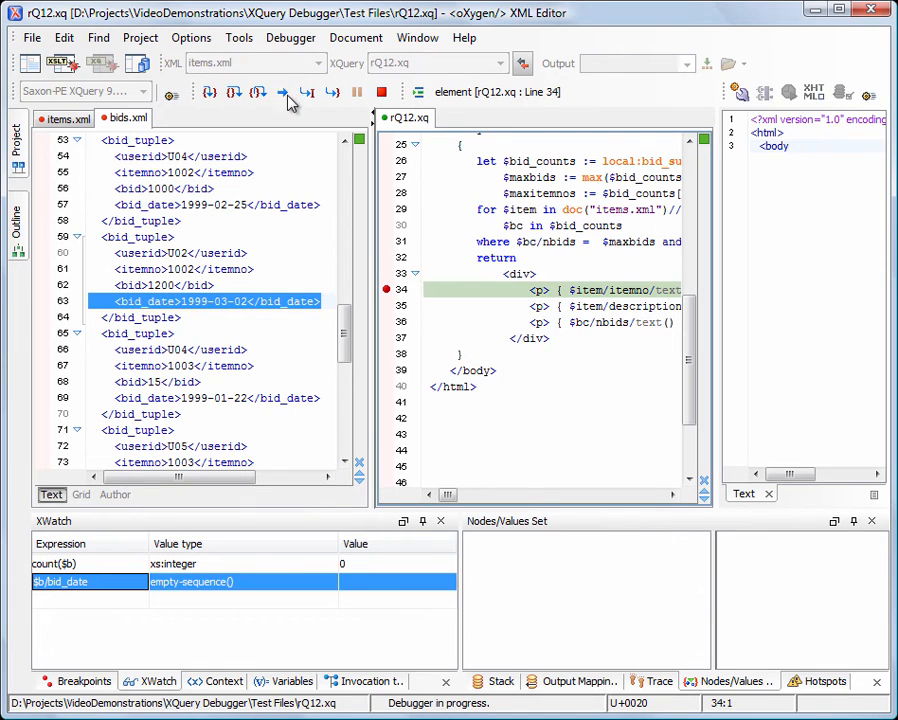
- Review the Trace and Variables views, browse the item variable to its Motorcycle description, then run to the end
{"action": "left_click", "coordinate": [656, 680]}
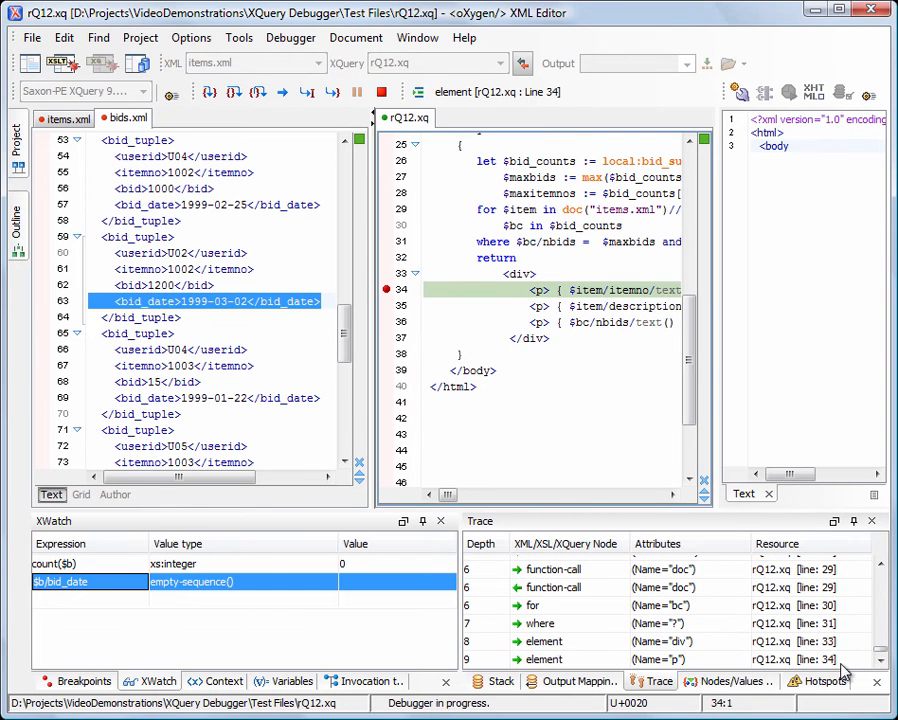
{"action": "left_click", "coordinate": [288, 680]}
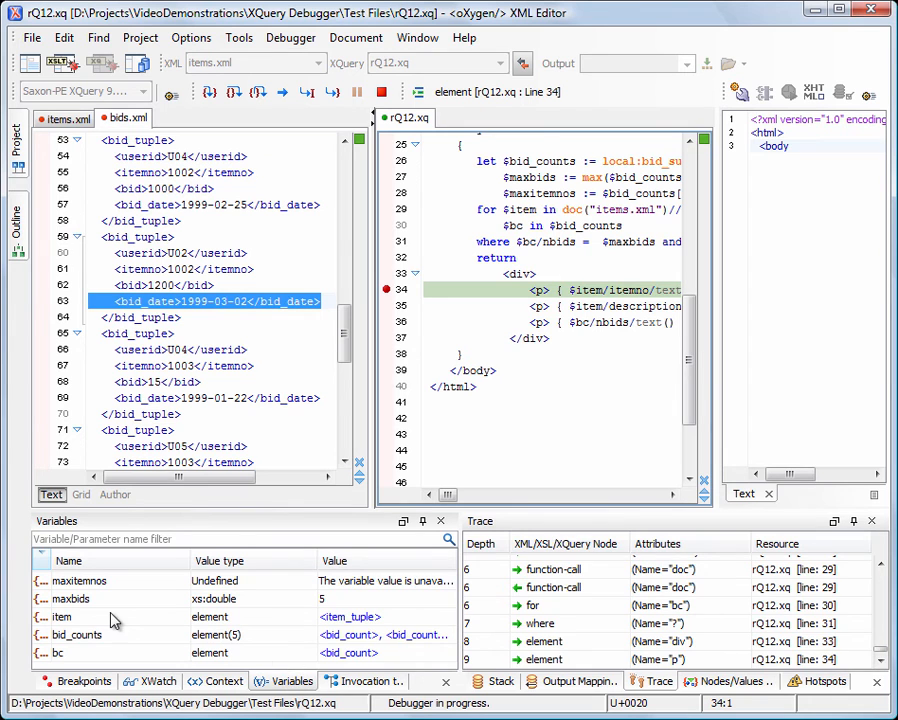
{"action": "left_click", "coordinate": [62, 616]}
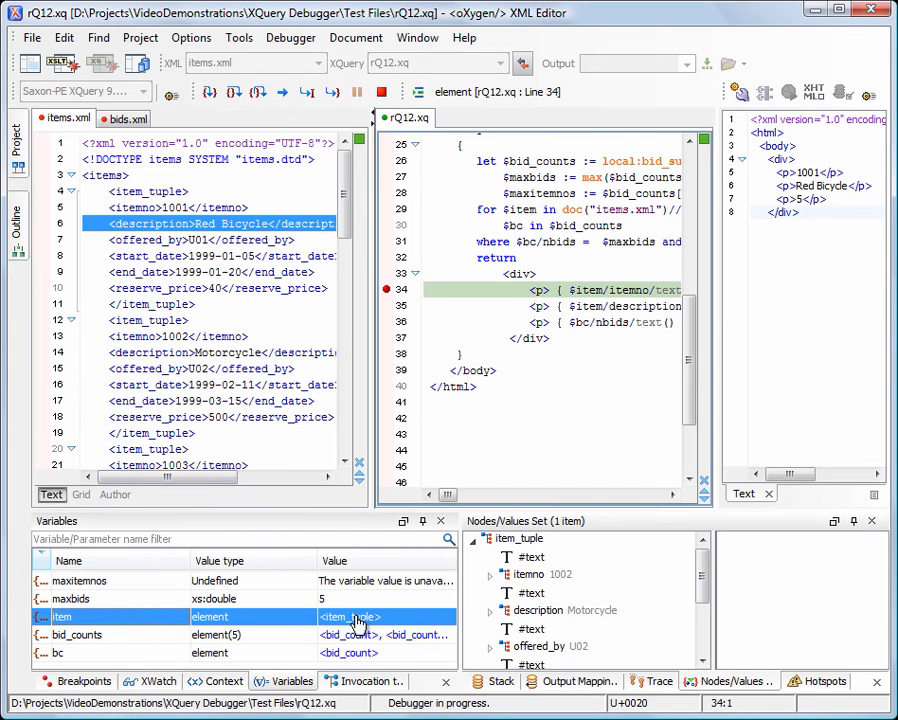
{"action": "left_click", "coordinate": [564, 610]}
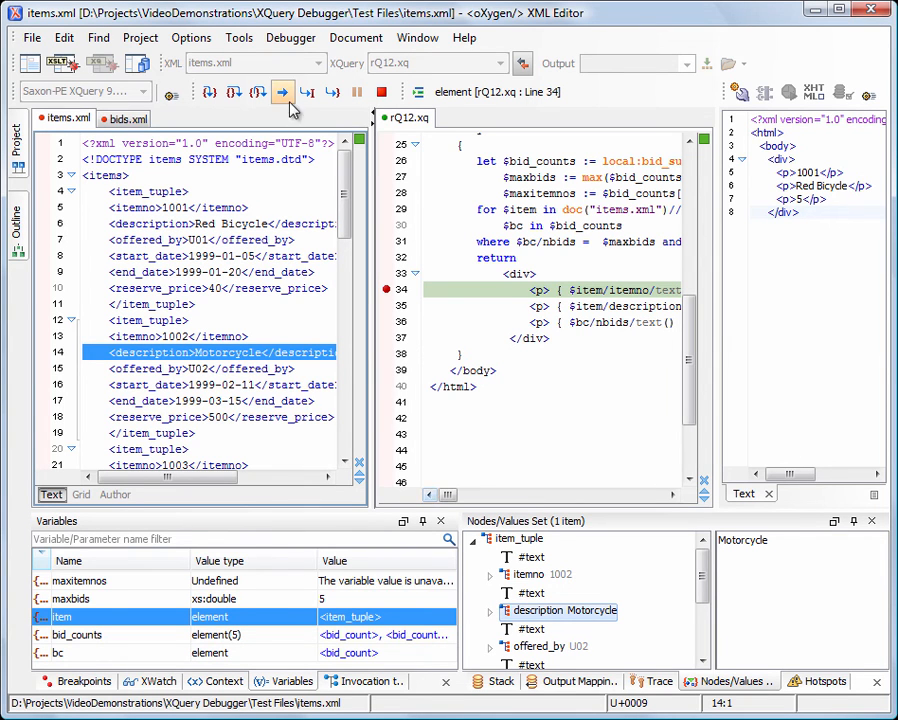
{"action": "left_click", "coordinate": [284, 92]}
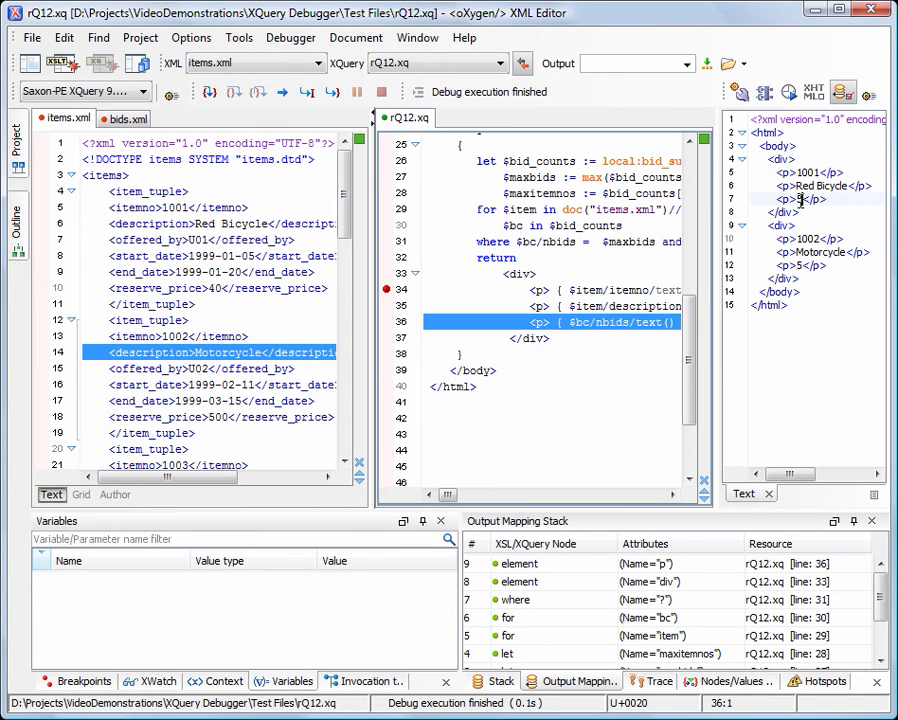
{"action": "mouse_move", "coordinate": [814, 94]}
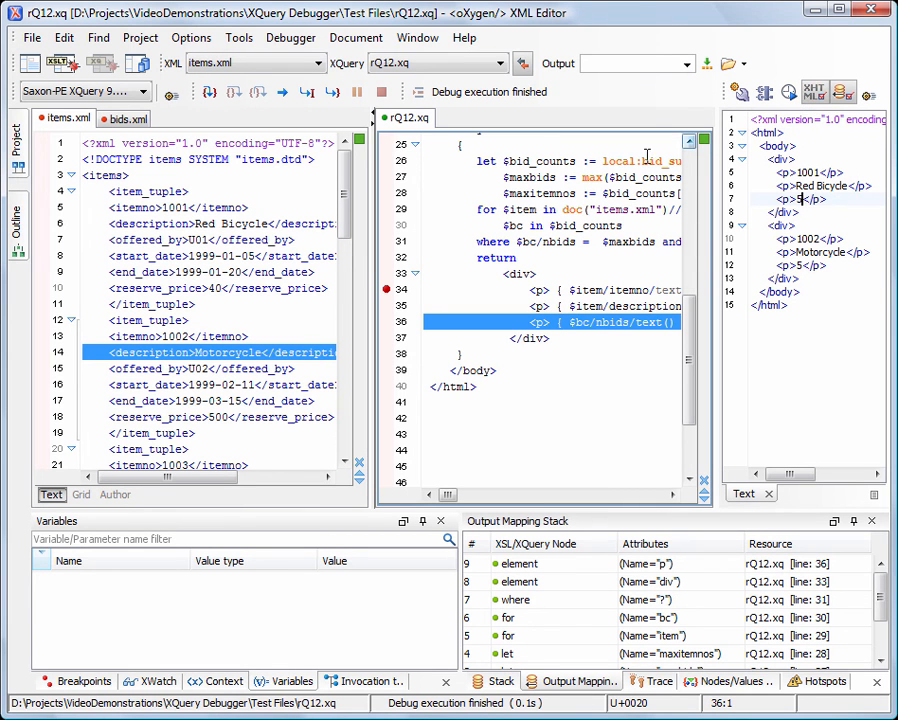
- Restart the debug session and run it to completion, showing output 1001 Red Bicycle 5, 1002 Motorcycle 5
{"action": "left_click", "coordinate": [284, 92]}
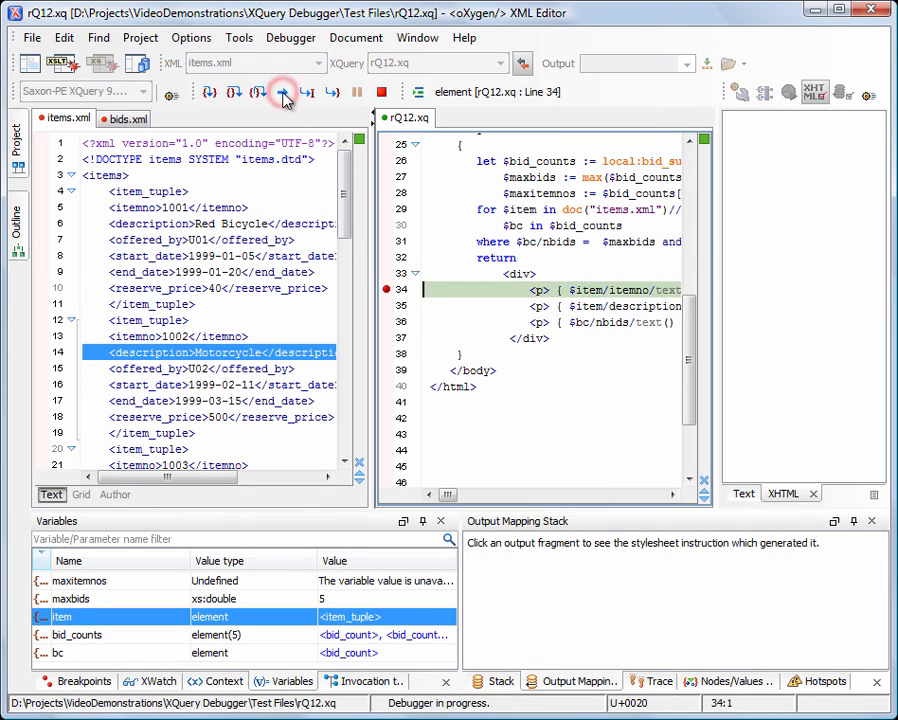
{"action": "left_click", "coordinate": [284, 92]}
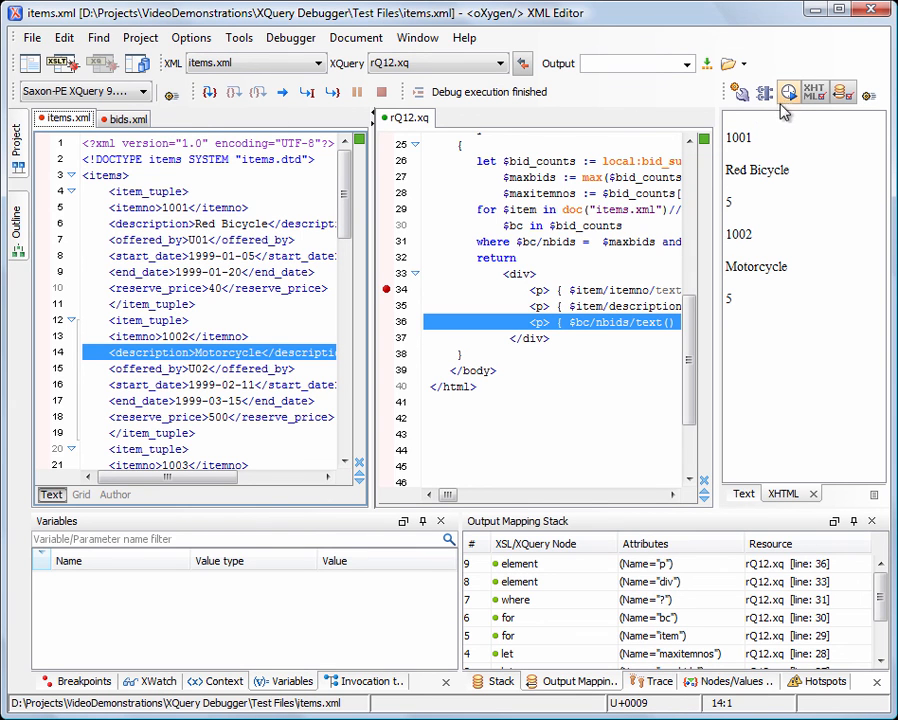
- Show the profiling hotspots led by for $bc at 44.3% and the 38 ms invocation tree root
{"action": "left_click", "coordinate": [788, 92]}
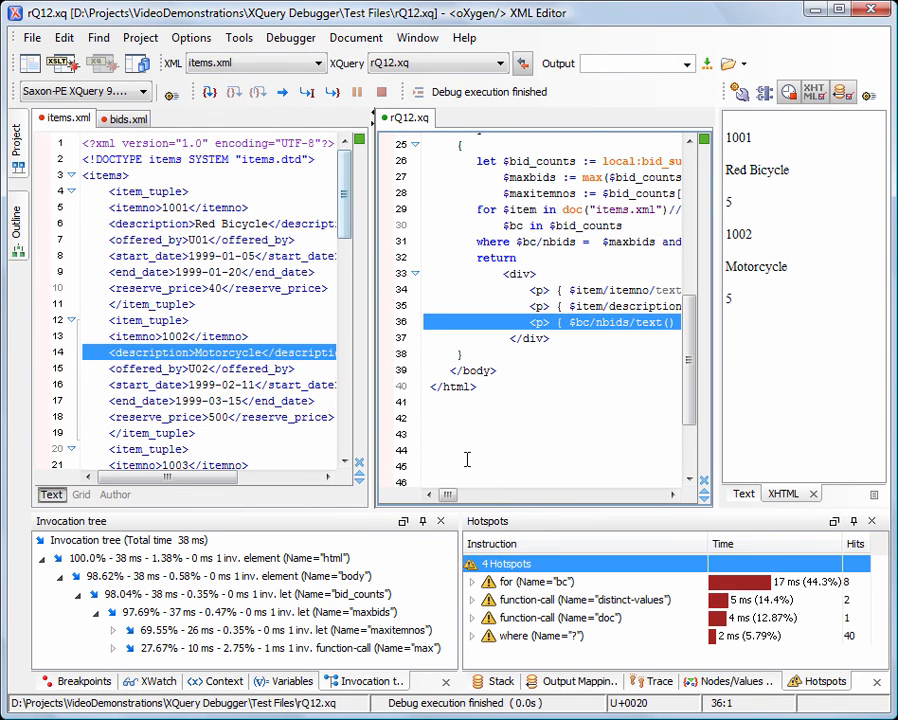
{"action": "left_click", "coordinate": [540, 580]}
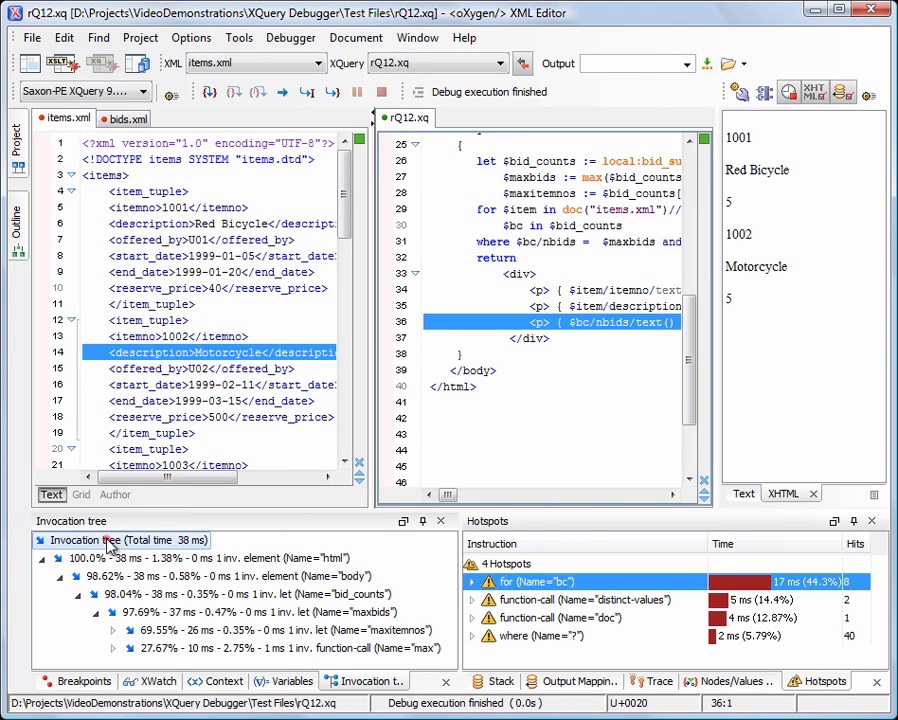
{"action": "mouse_move", "coordinate": [124, 596]}
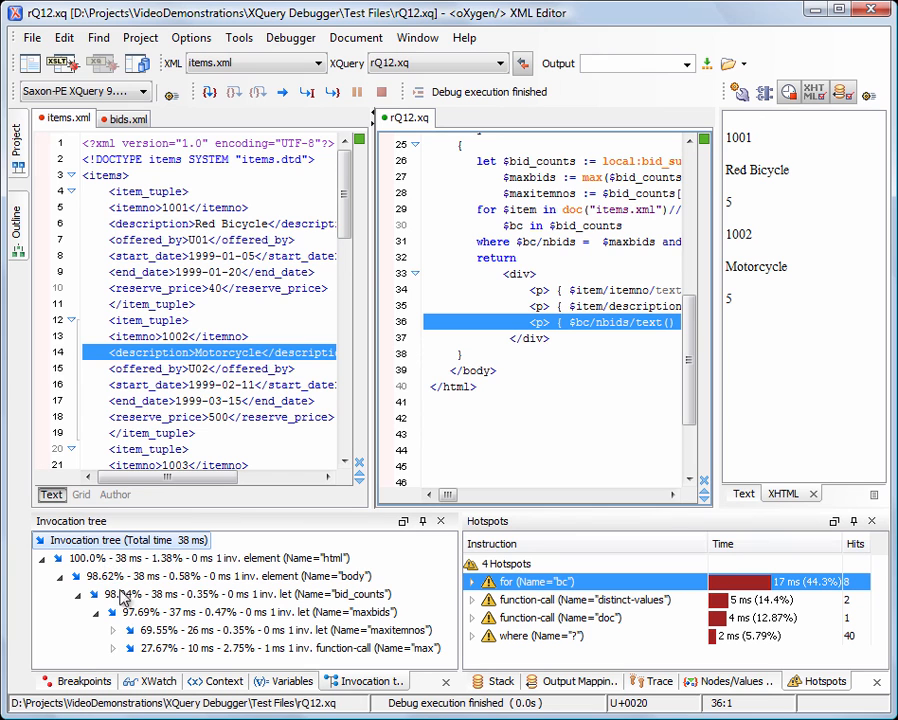